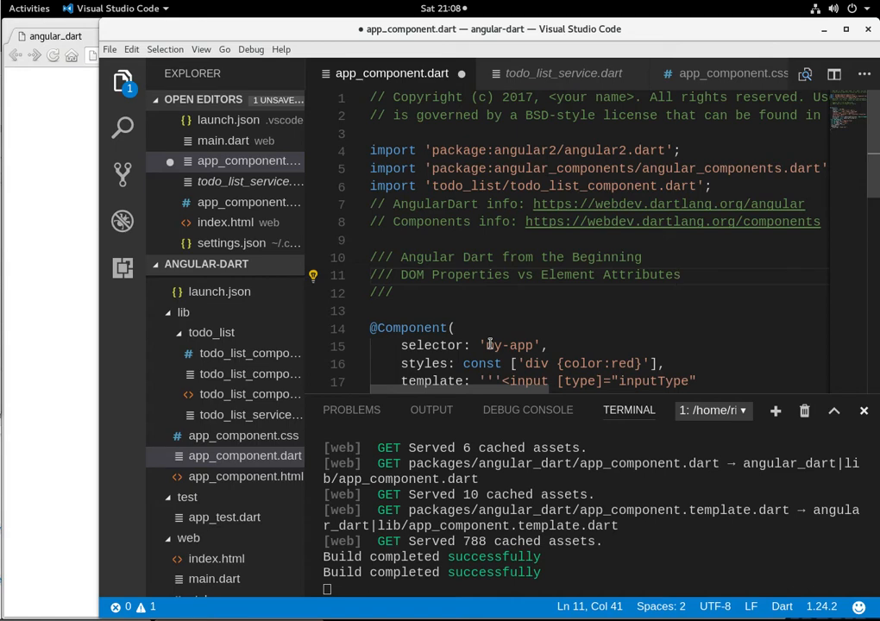
mouse_move(490, 300)
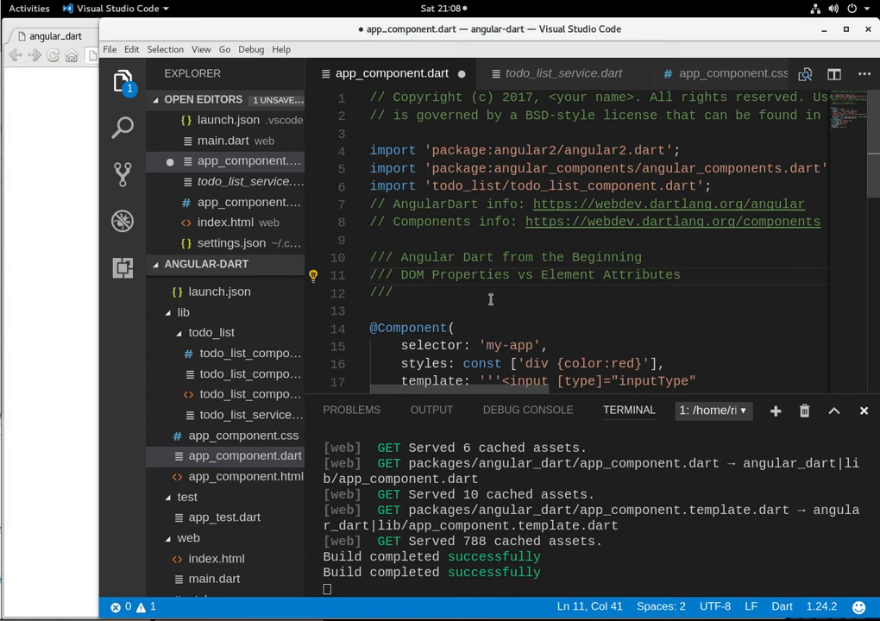
Add the example line <input value="submit"> to the header comment.
scroll("down", 3)
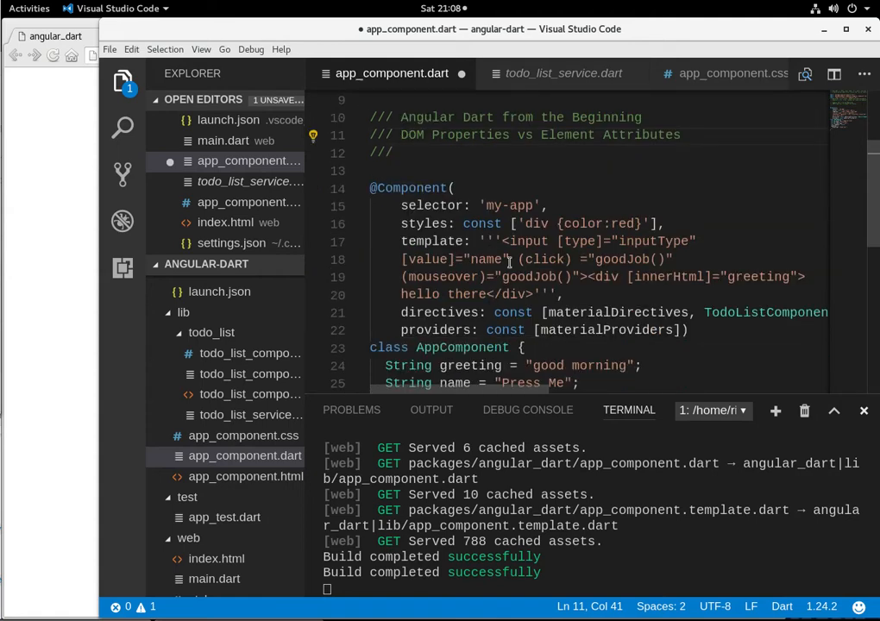
mouse_move(541, 249)
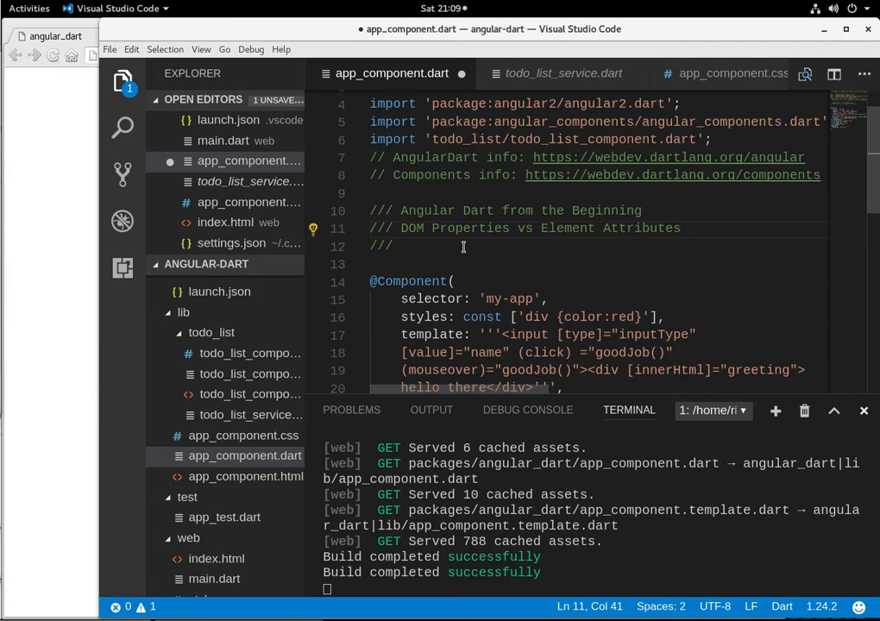
scroll("down", 3)
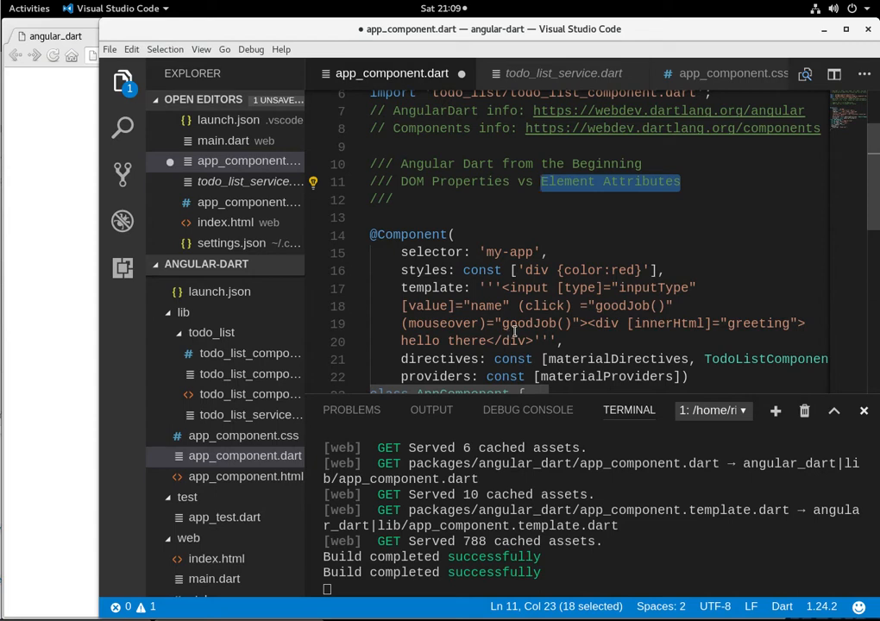
scroll("down", 3)
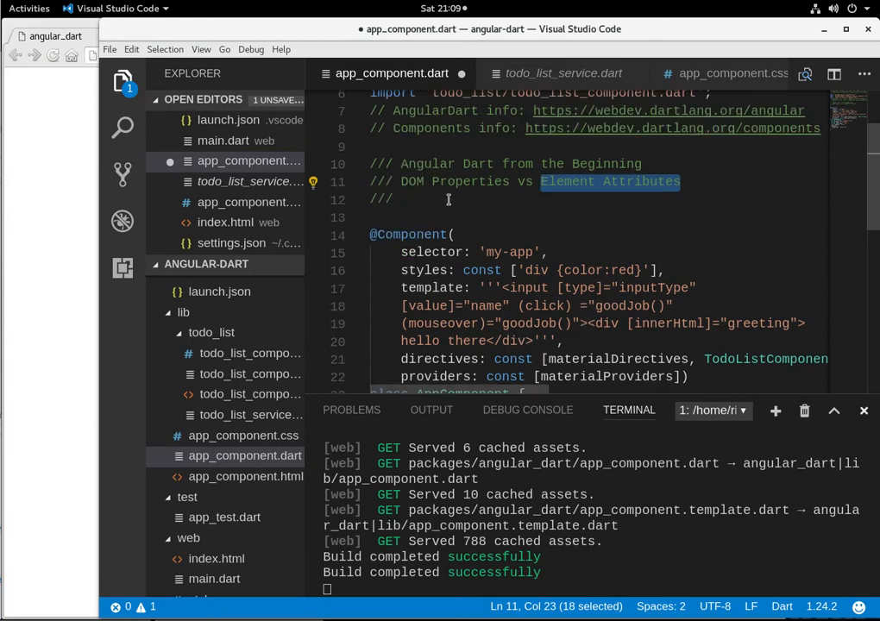
type("<")
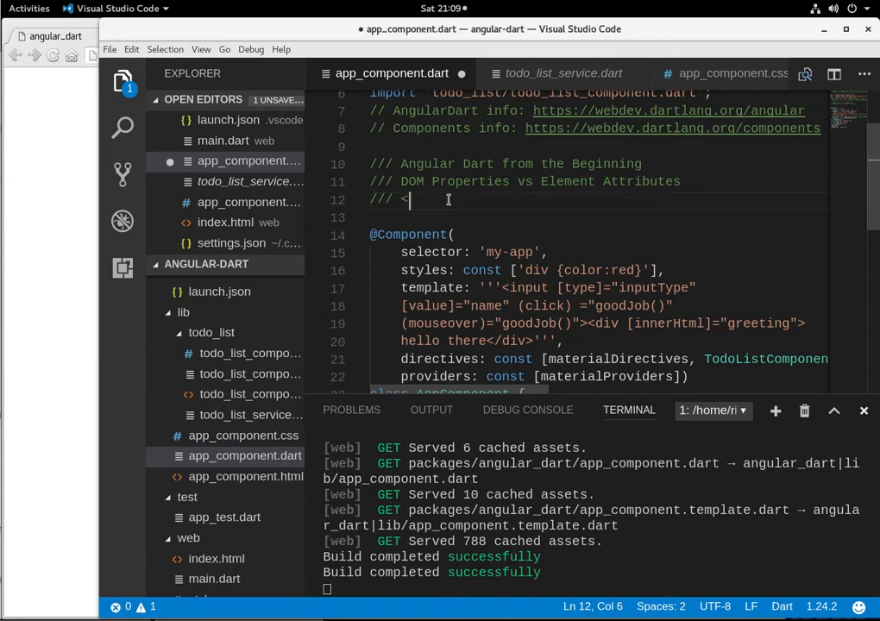
type("input>")
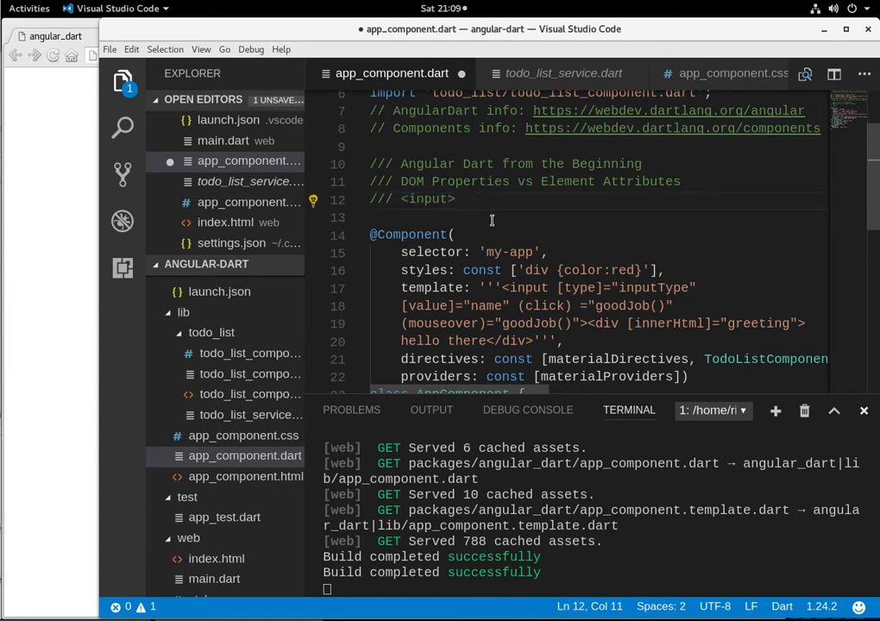
type("val")
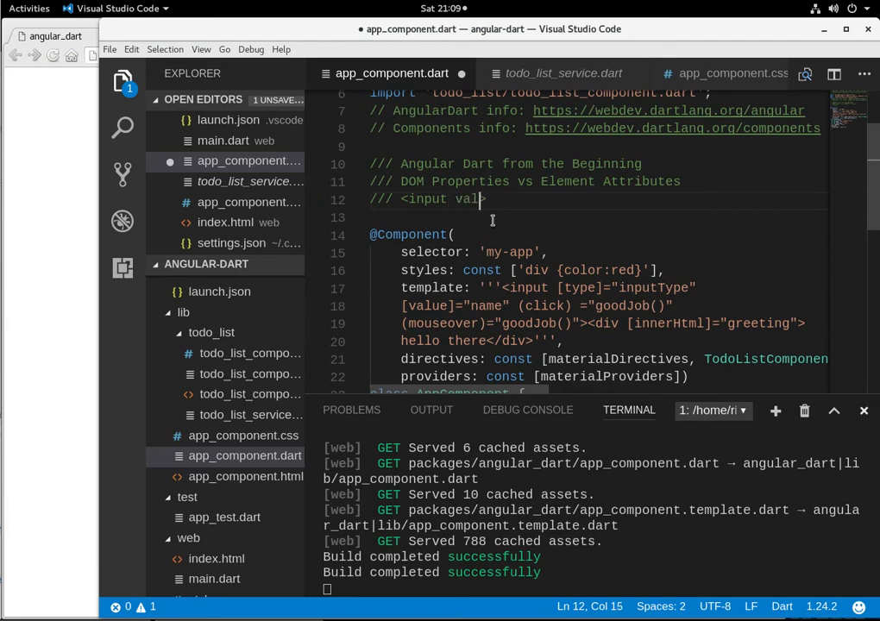
type("ue=\"\">")
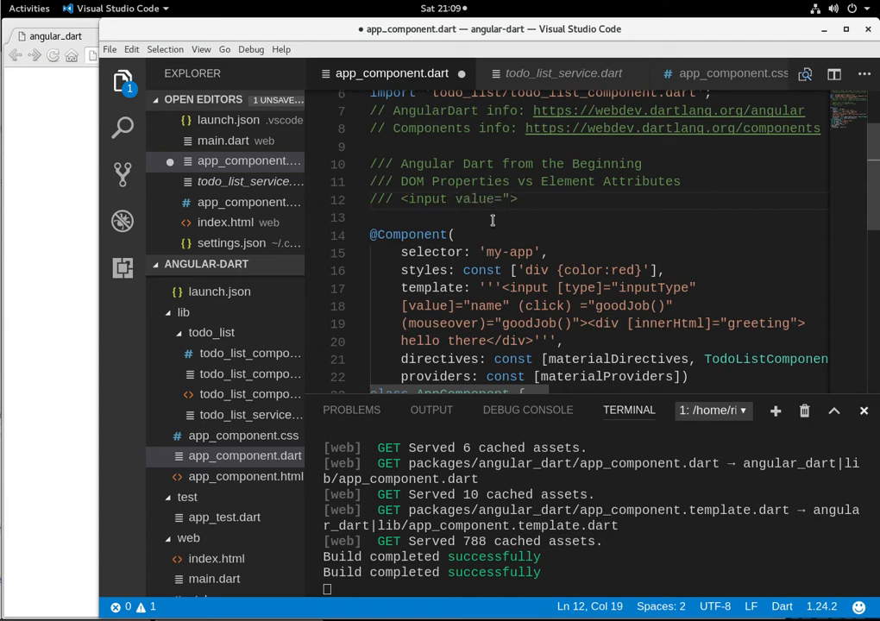
type("si")
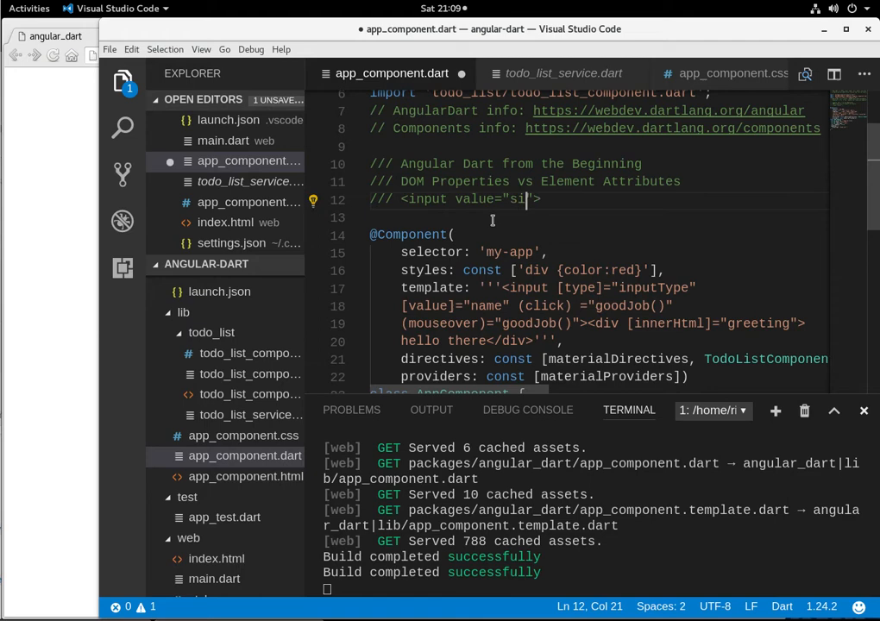
type("ubmit")
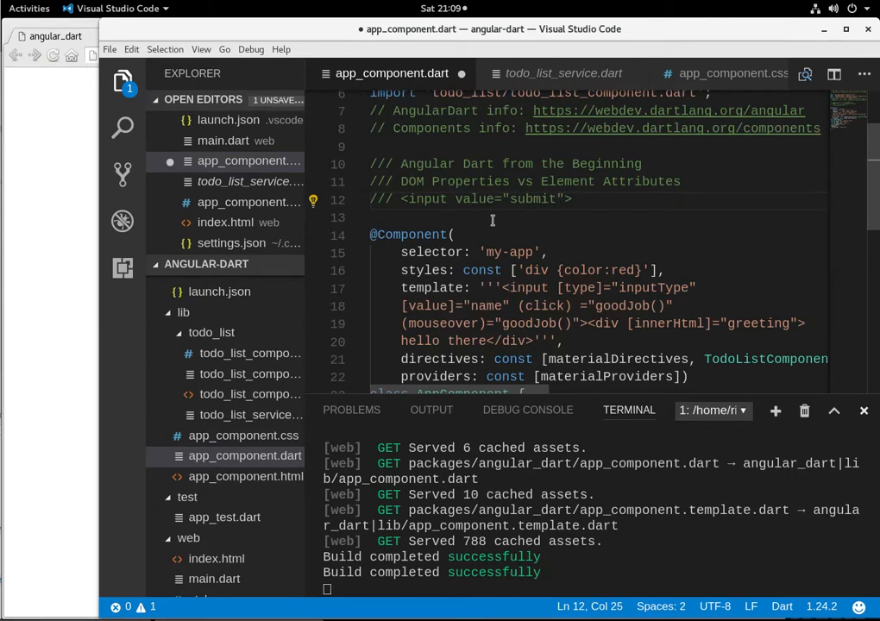
left_click(576, 200)
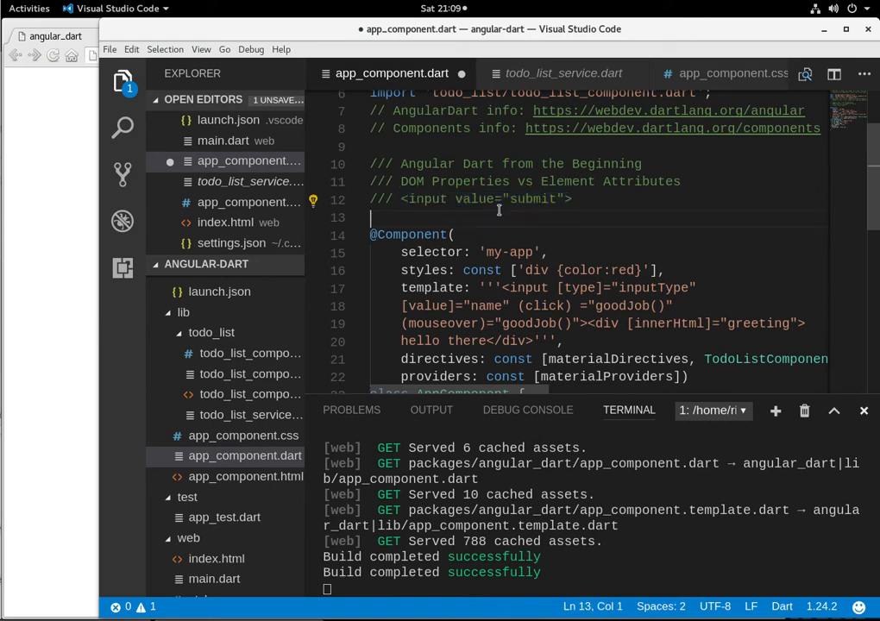
mouse_move(543, 204)
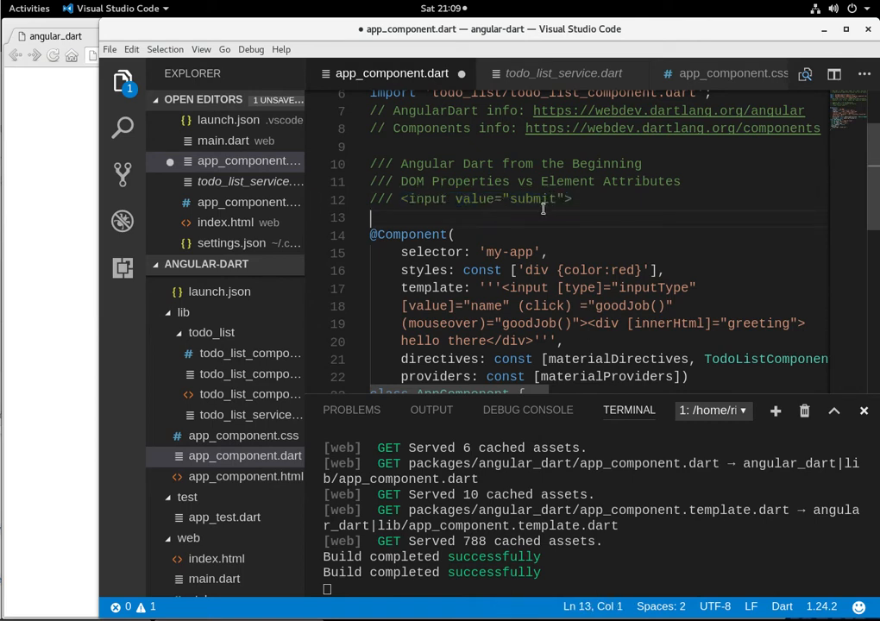
mouse_move(545, 216)
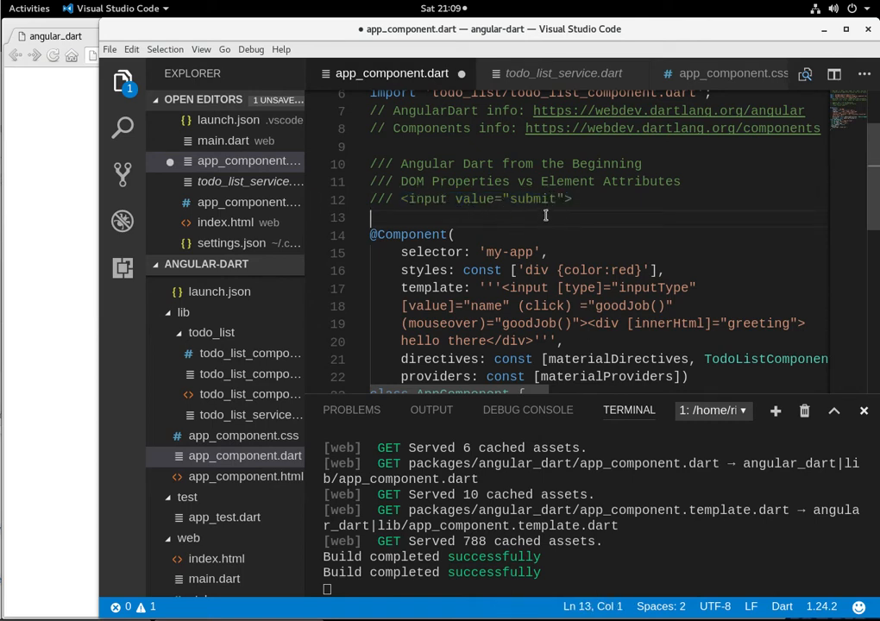
mouse_move(555, 210)
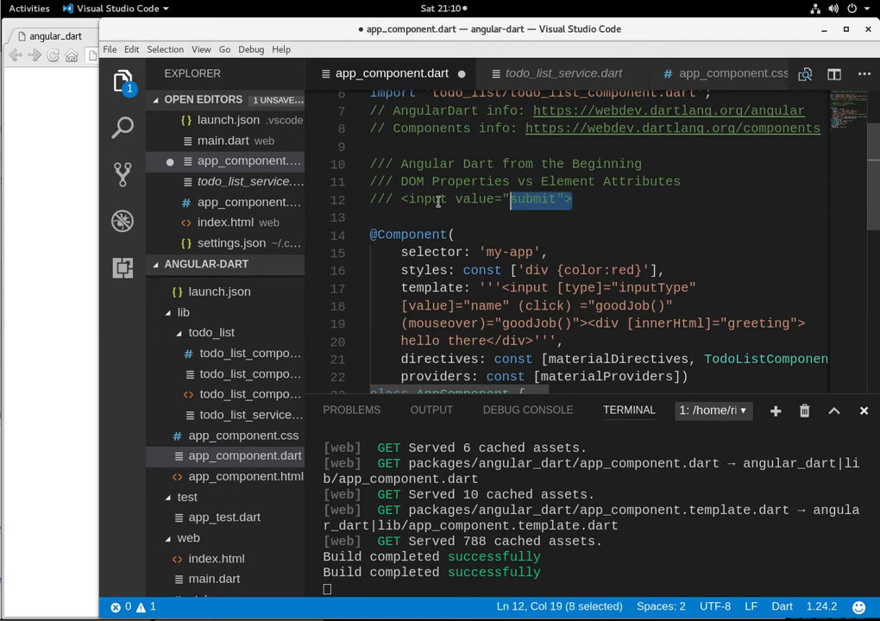
left_click(409, 199)
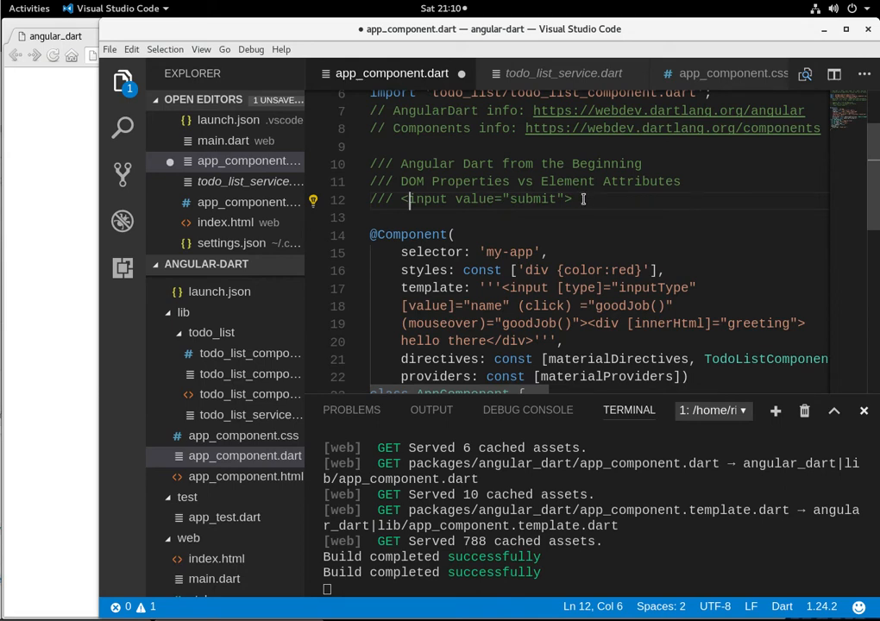
left_click_drag(412, 199, 571, 200)
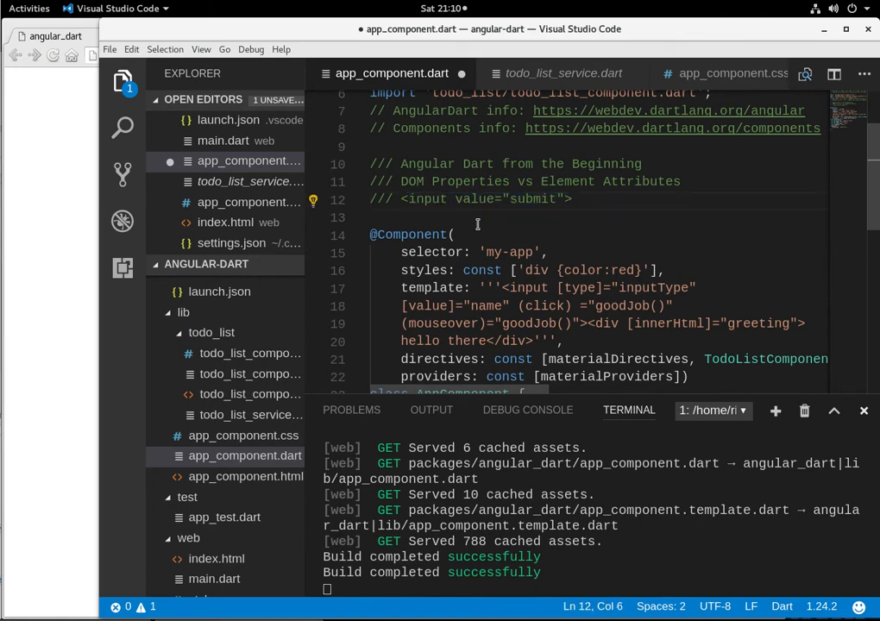
double_click(475, 199)
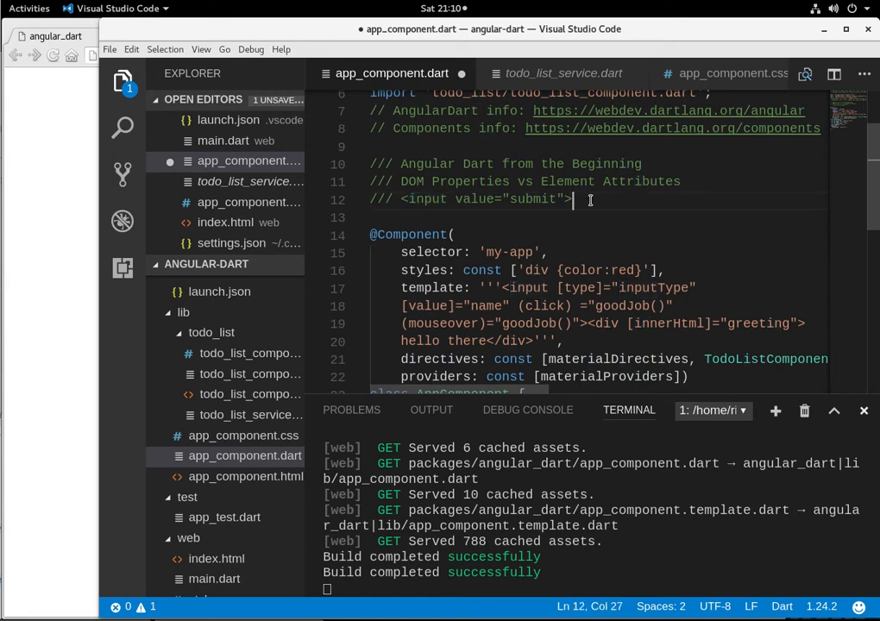
double_click(531, 199)
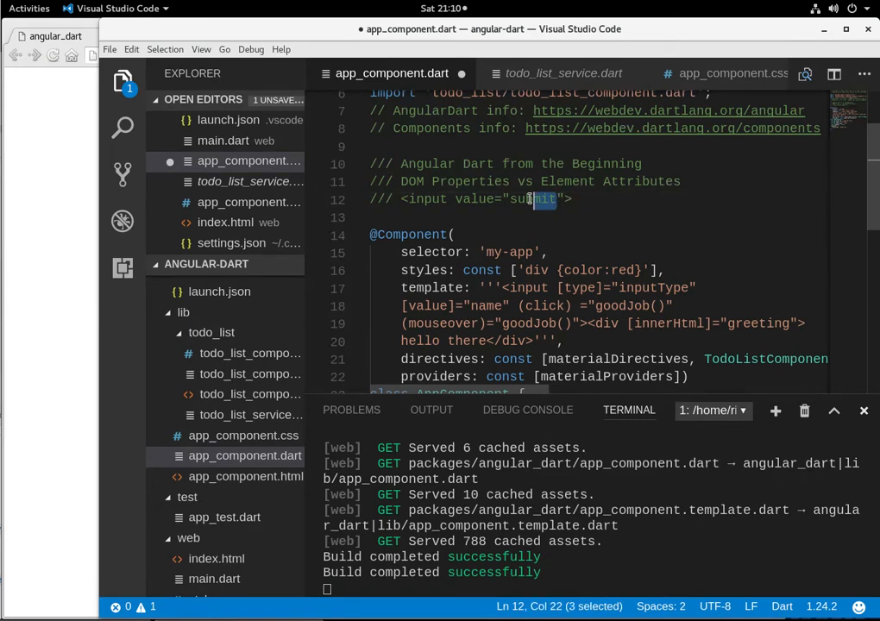
double_click(532, 199)
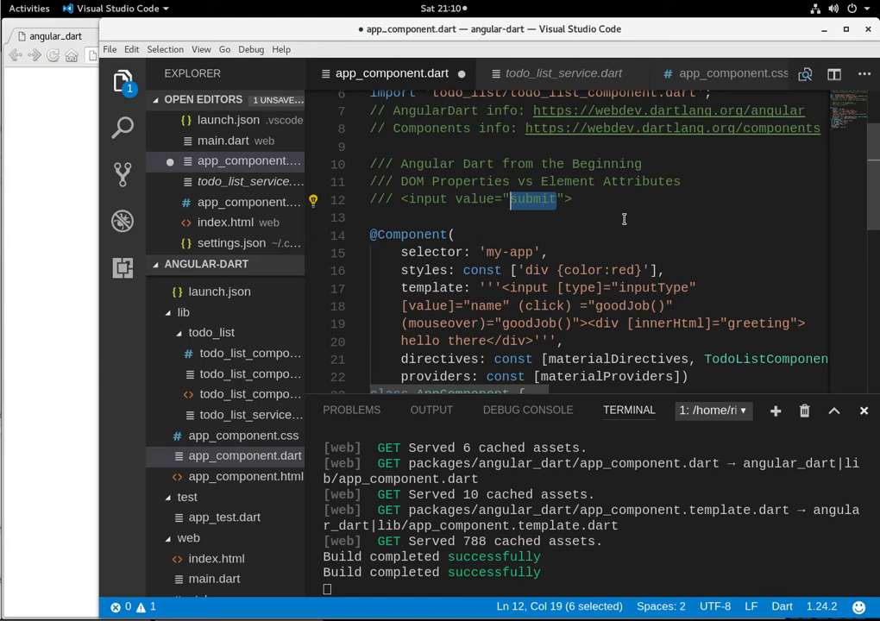
mouse_move(626, 199)
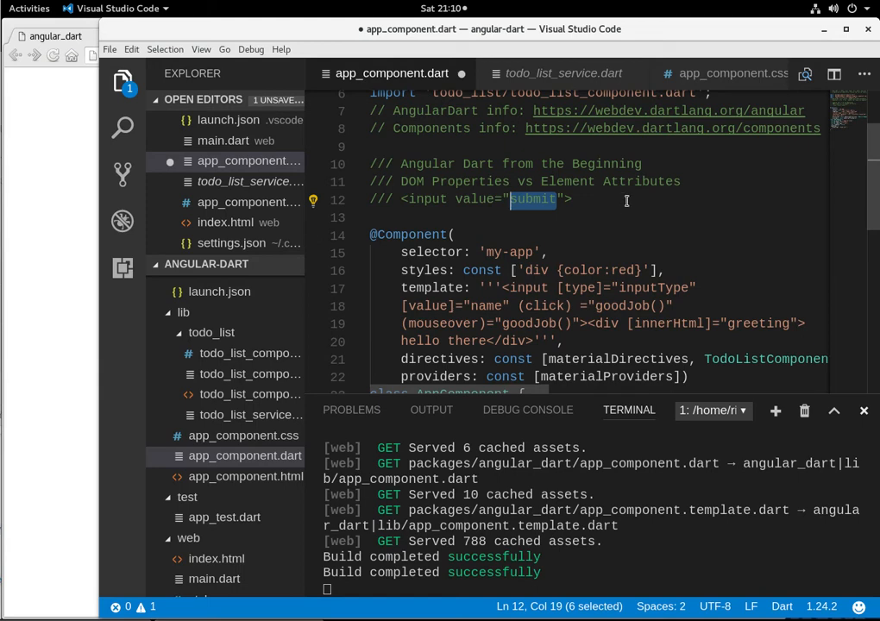
mouse_move(584, 199)
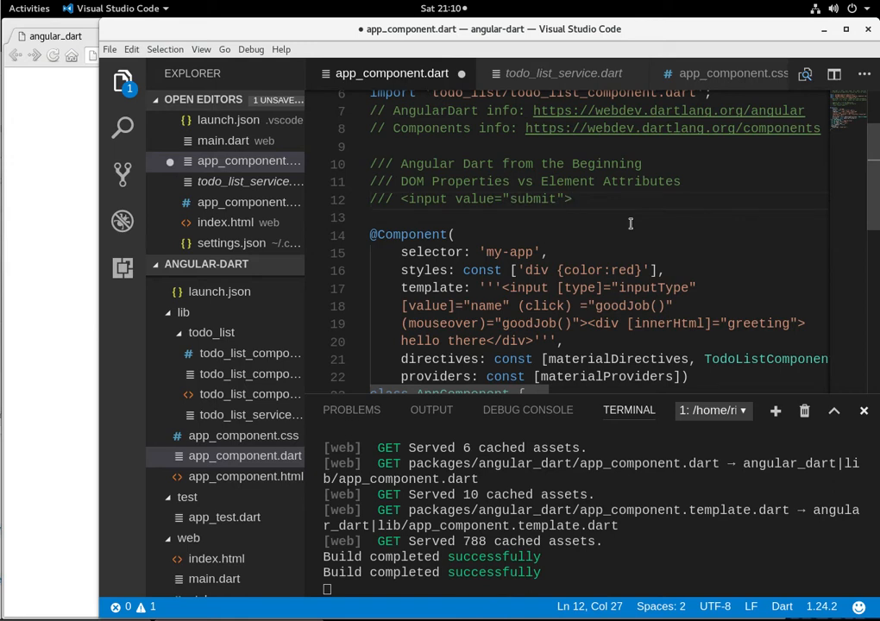
mouse_move(642, 181)
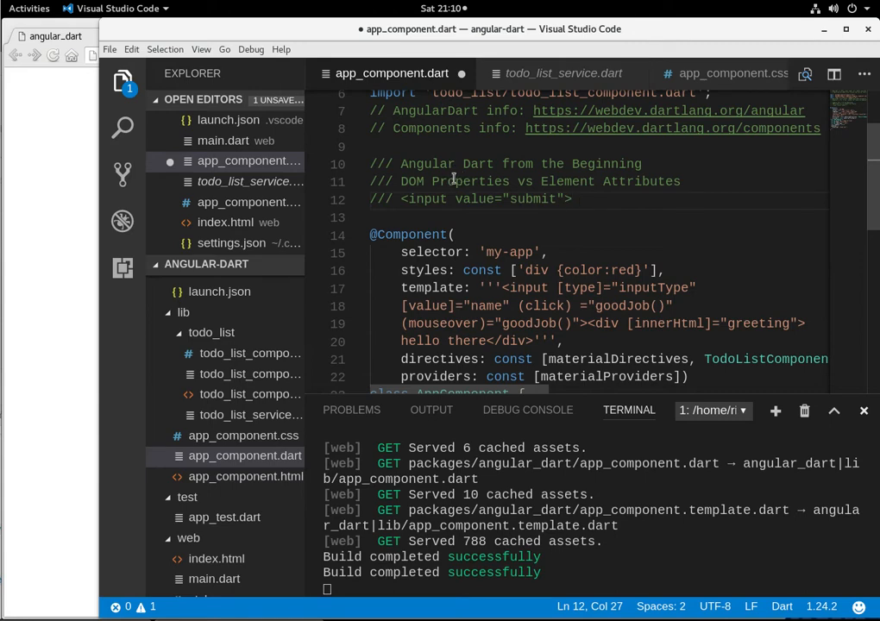
mouse_move(430, 181)
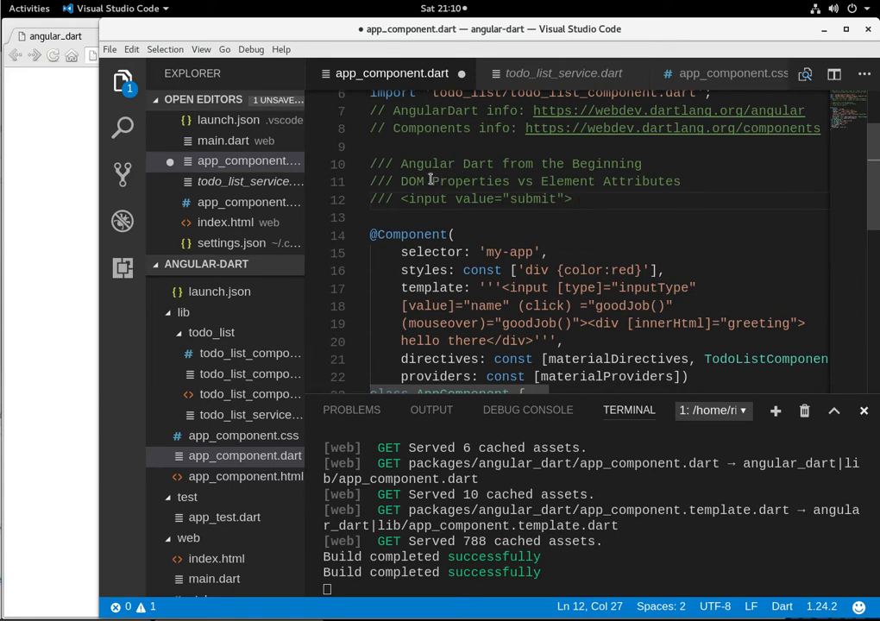
left_click_drag(432, 181, 594, 181)
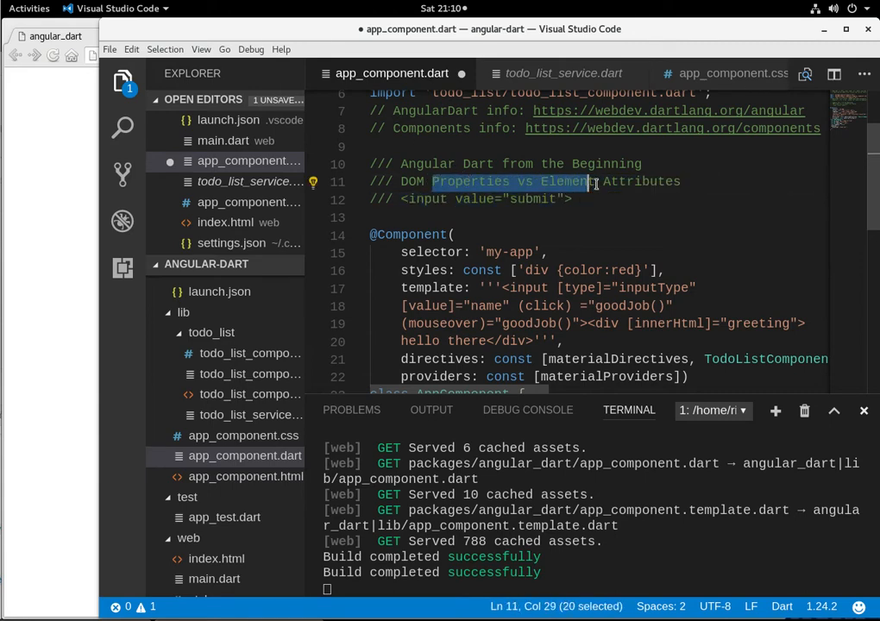
left_click(610, 228)
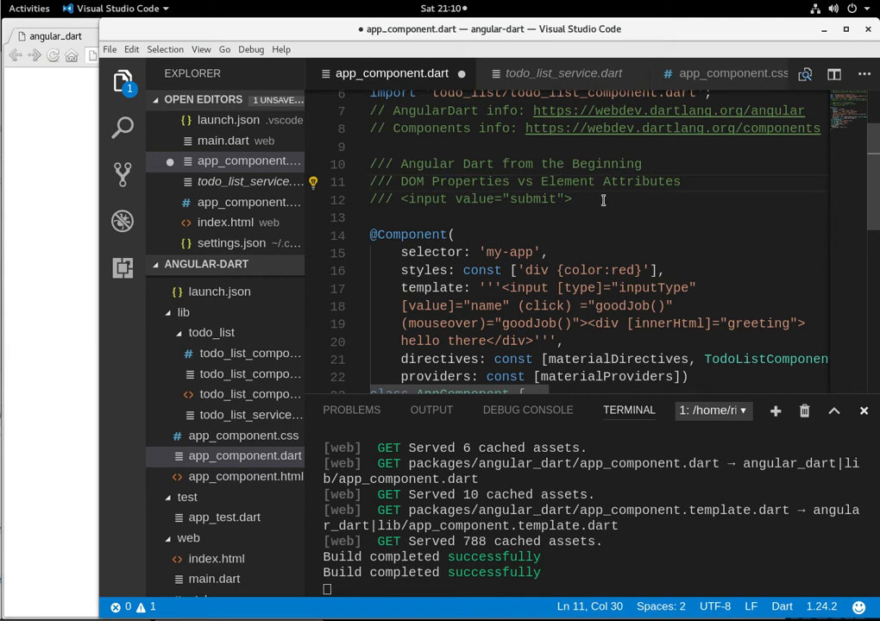
mouse_move(601, 208)
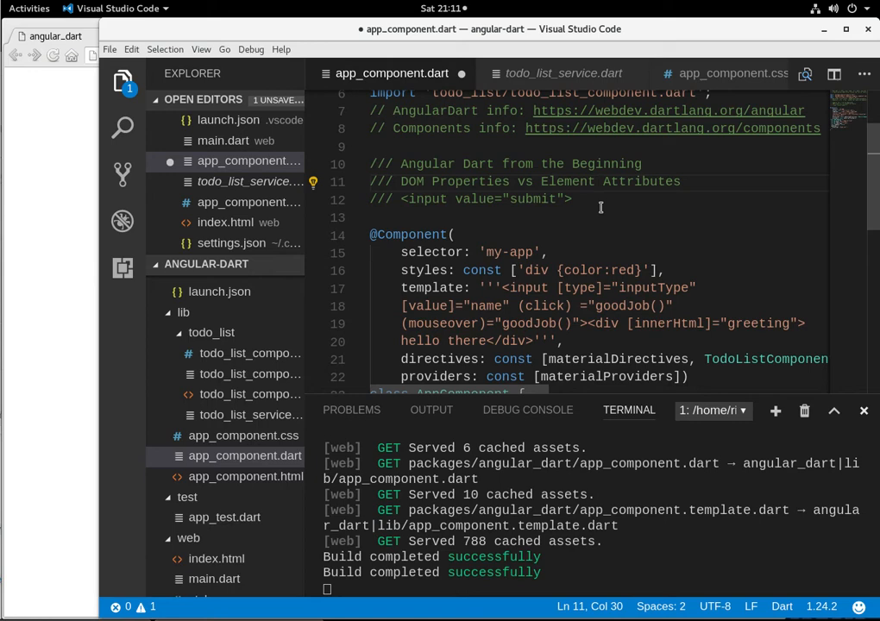
mouse_move(561, 270)
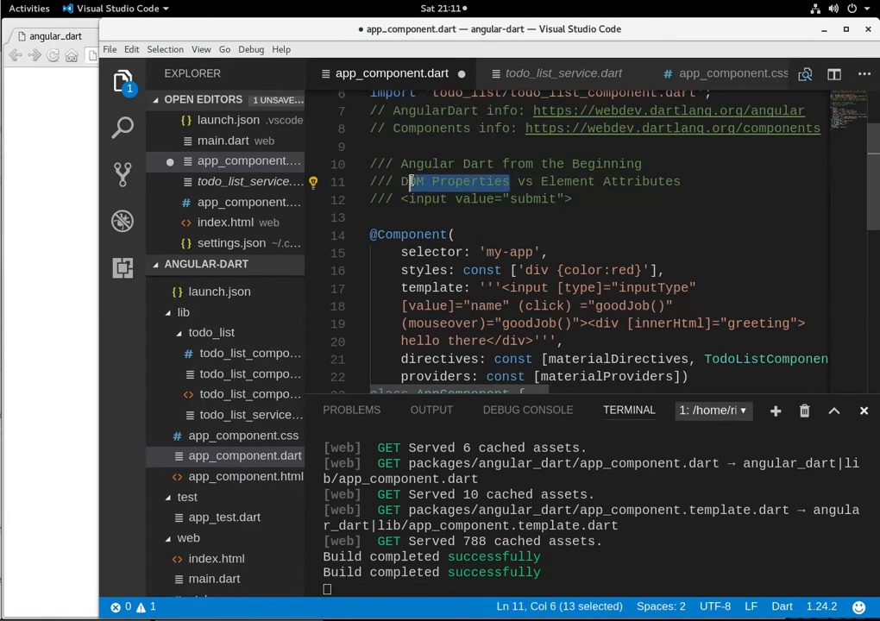
left_click_drag(414, 181, 669, 181)
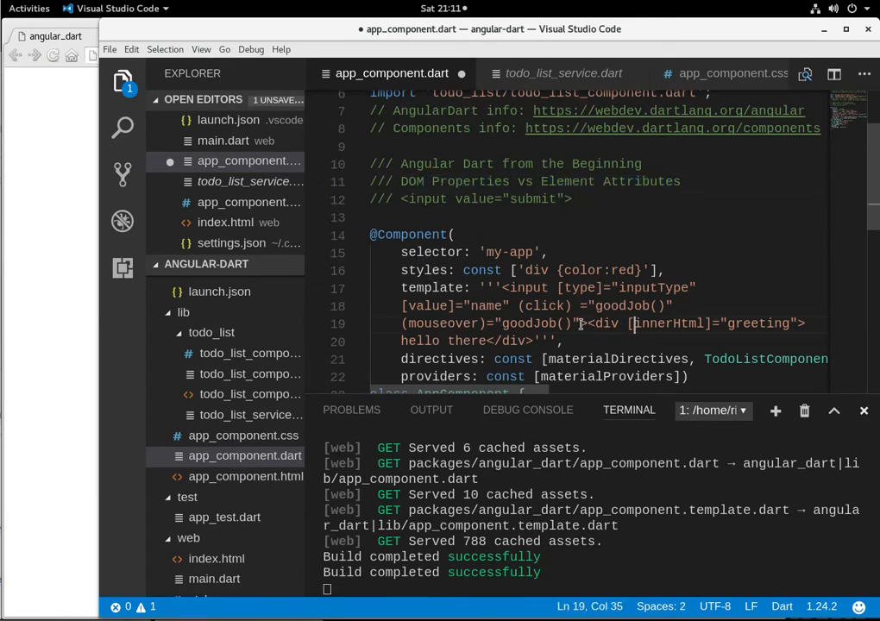
mouse_move(501, 341)
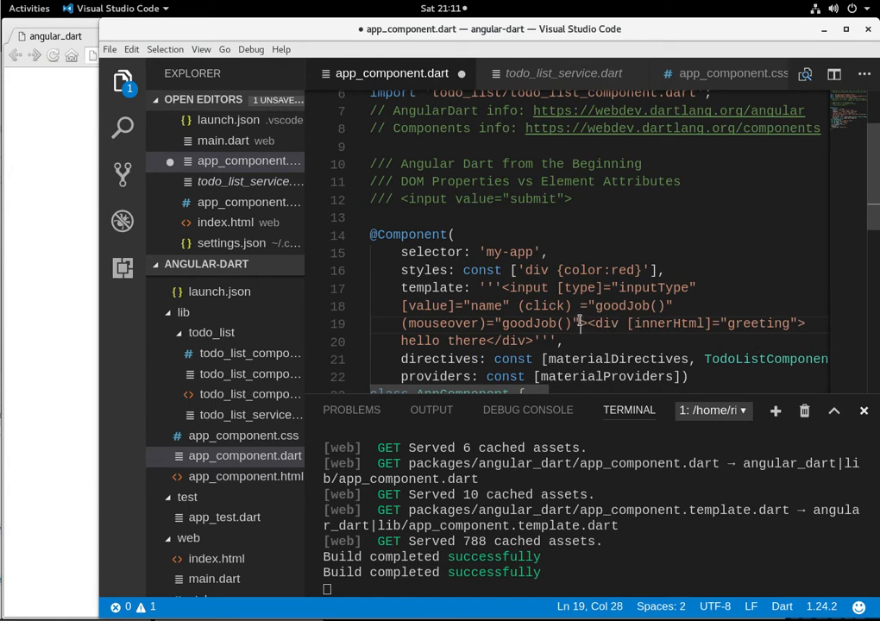
Delete [value]="name" and the click and mouseover handlers from the template's input.
left_click_drag(580, 323, 579, 305)
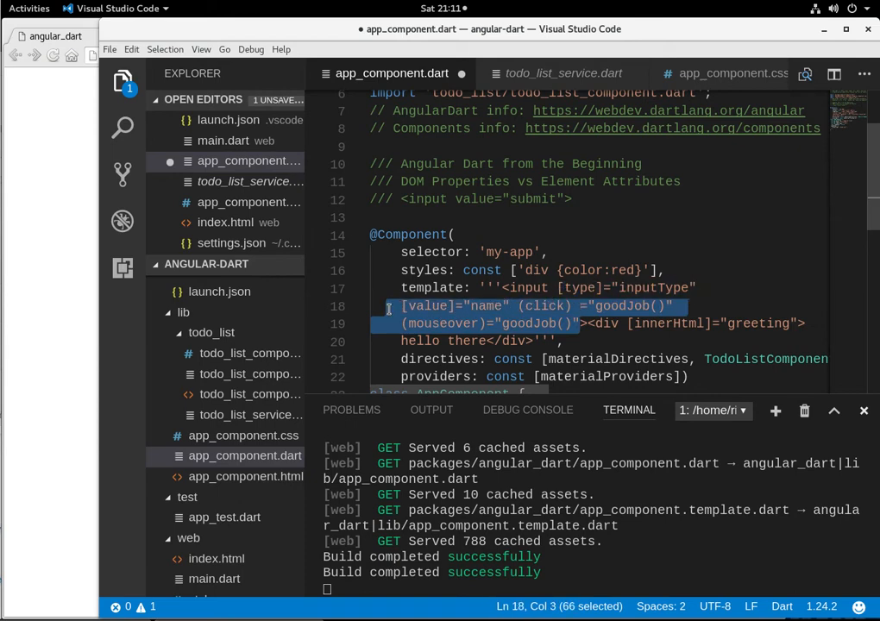
key("Delete")
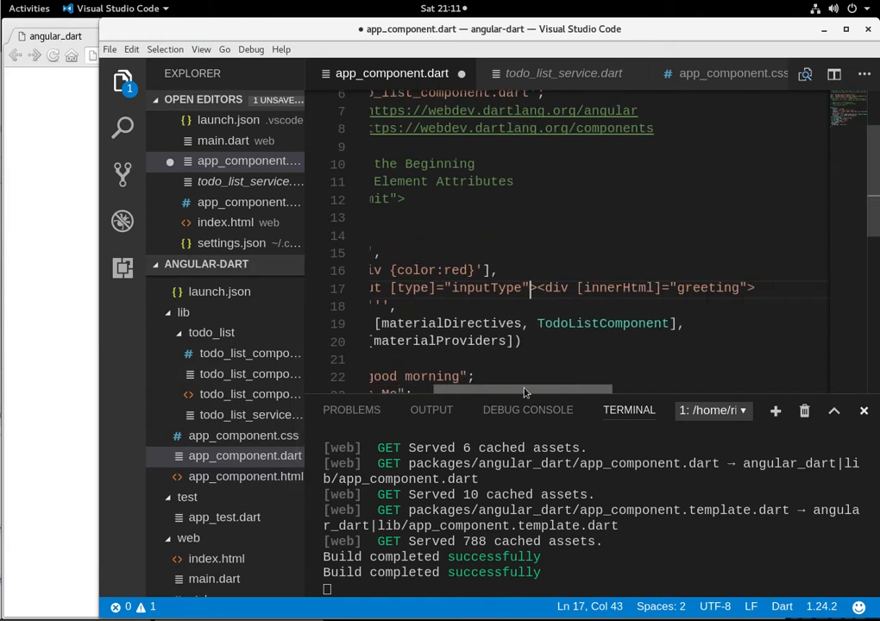
scroll("left", 3)
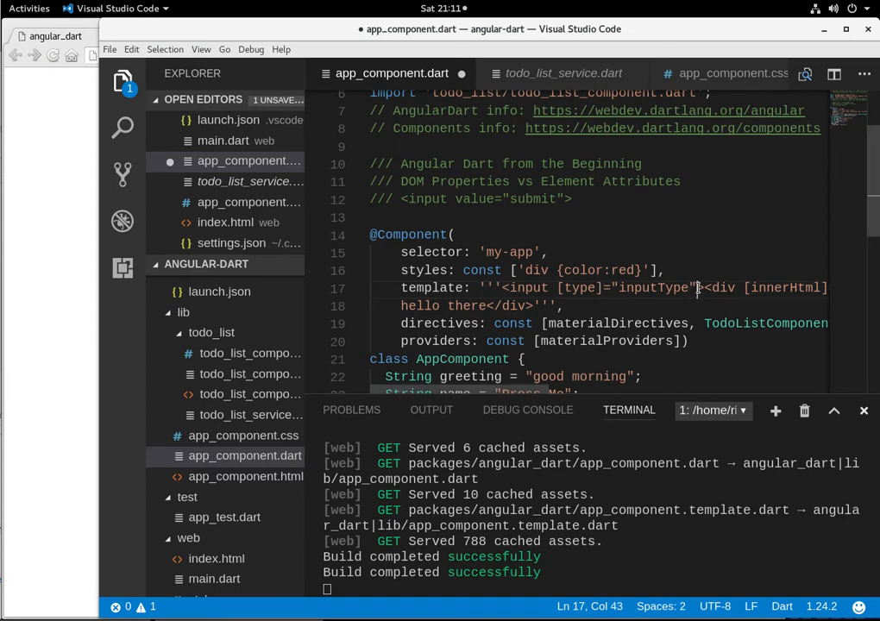
Add [attr.value]="name" after [type]="inputType" in the input tag.
type("\" \"")
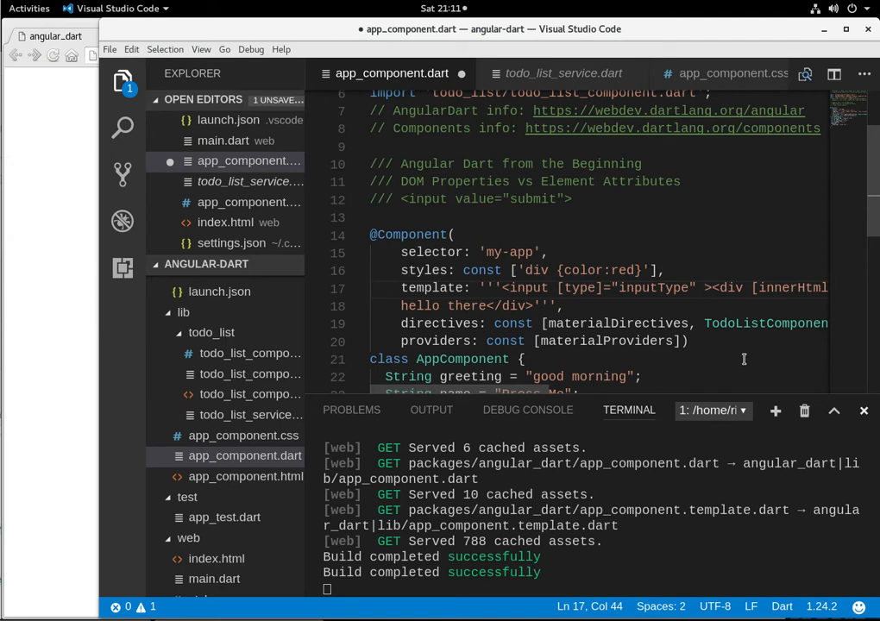
type("[")
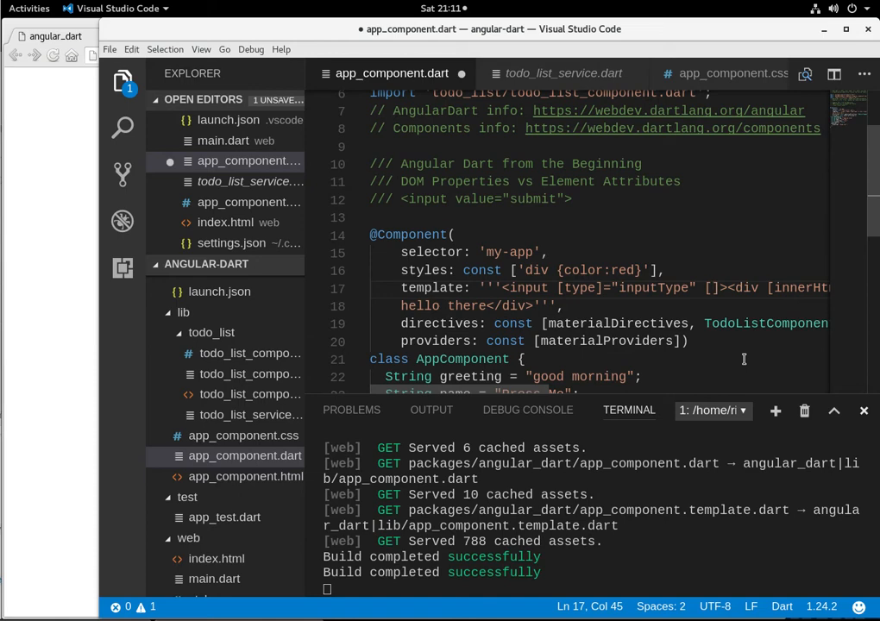
type("attr.")
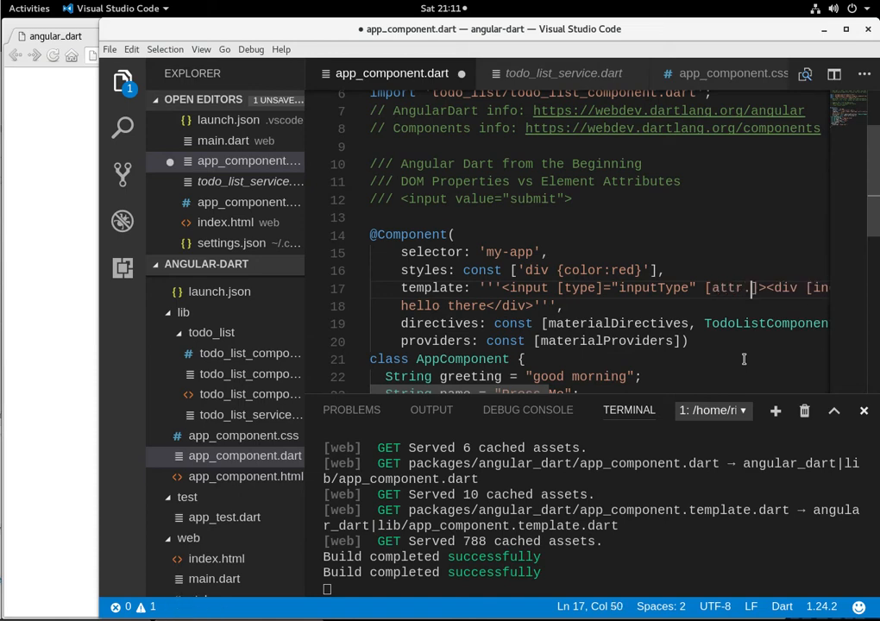
type("value")
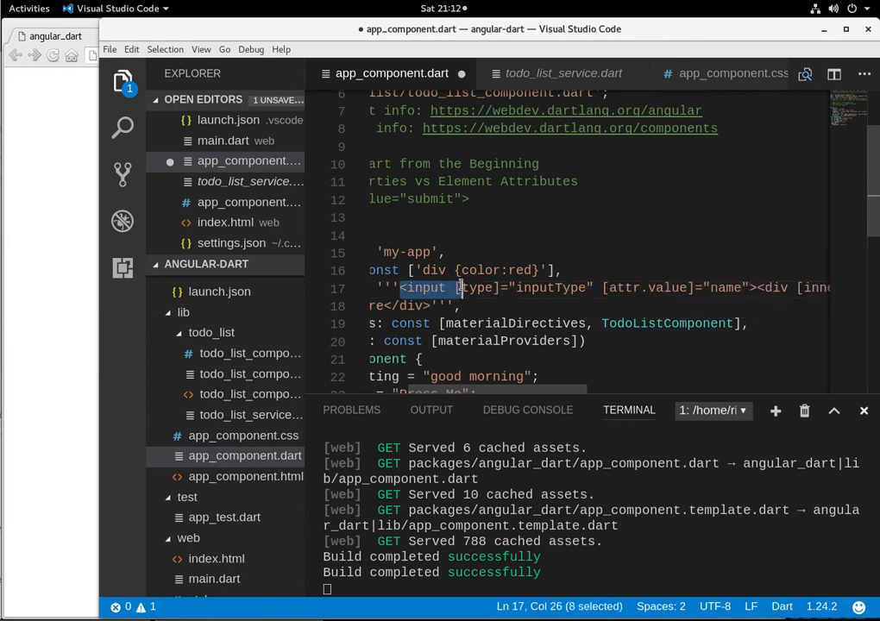
Review the input element and its name binding, then save app_component.dart.
left_click_drag(462, 287, 746, 287)
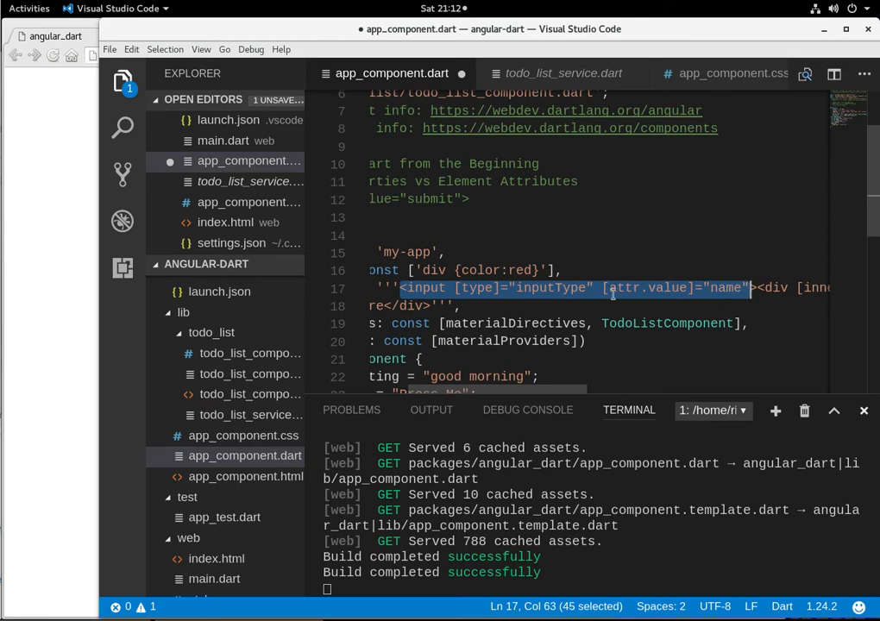
mouse_move(606, 270)
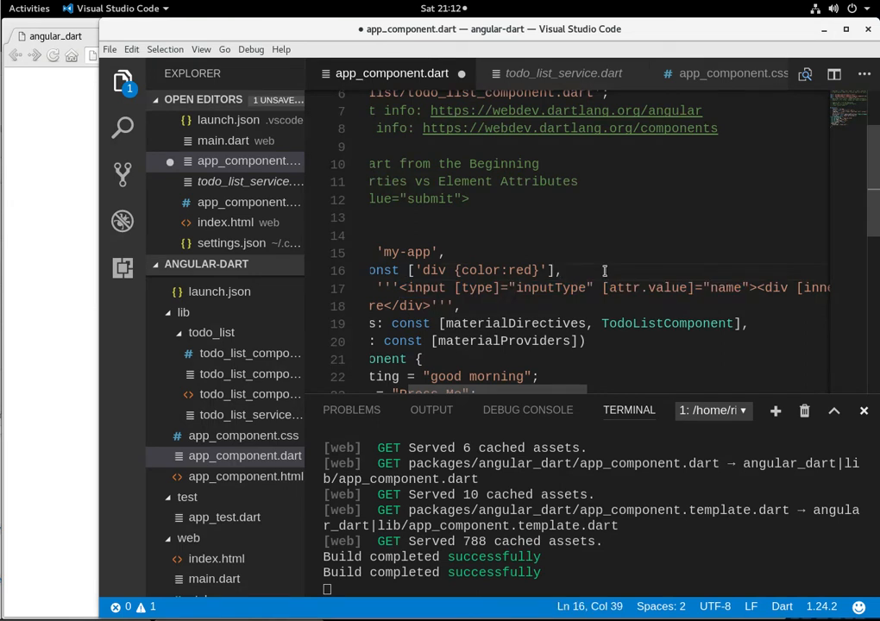
mouse_move(593, 287)
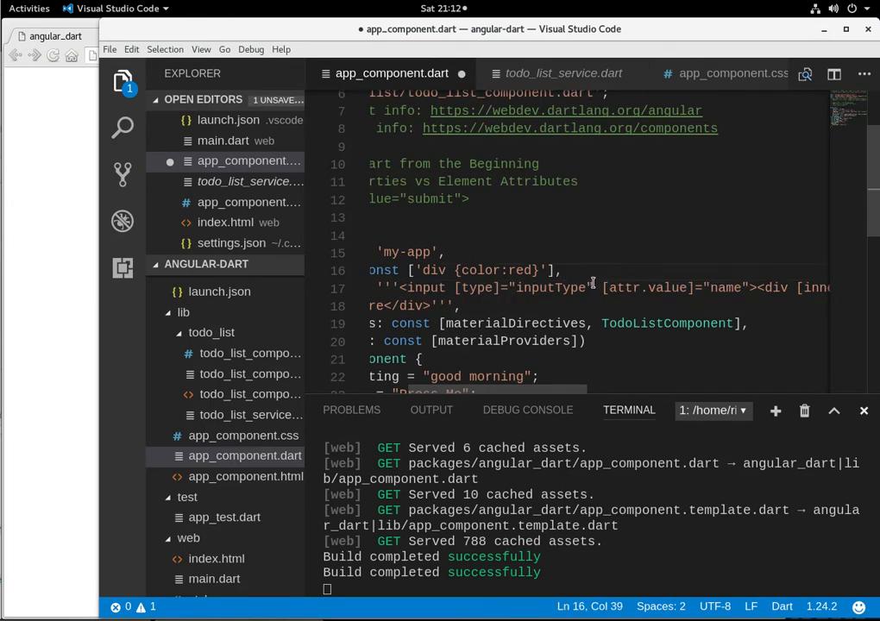
mouse_move(611, 299)
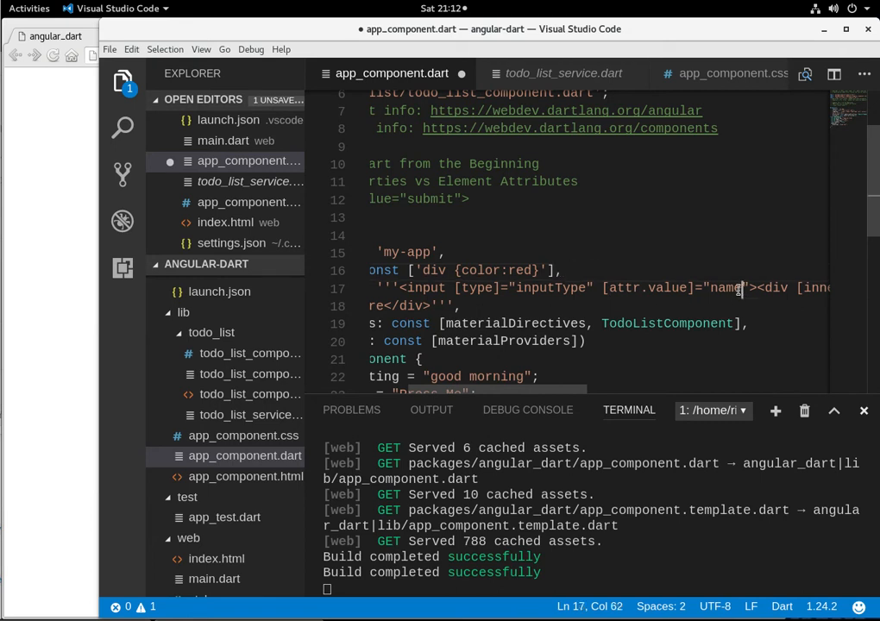
double_click(726, 287)
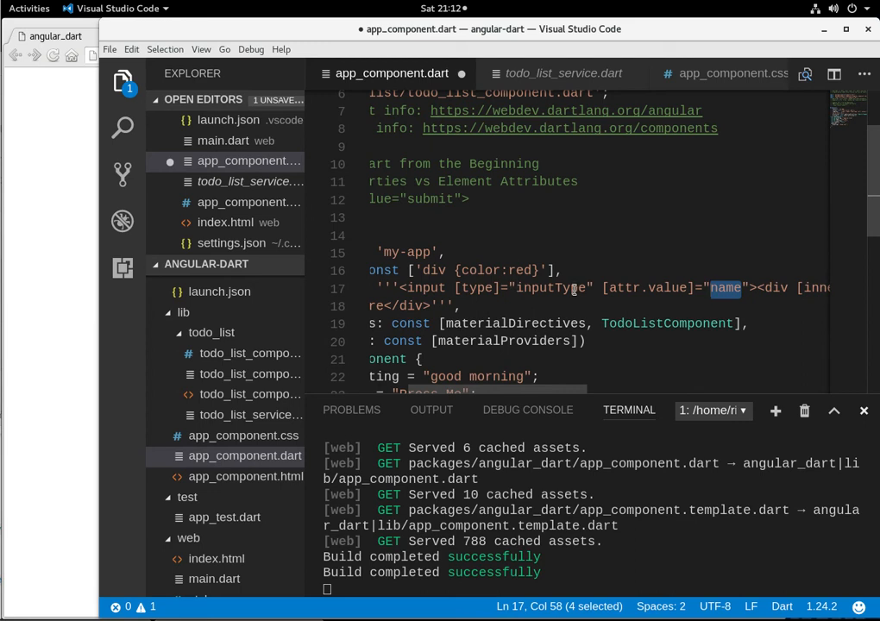
left_click(113, 49)
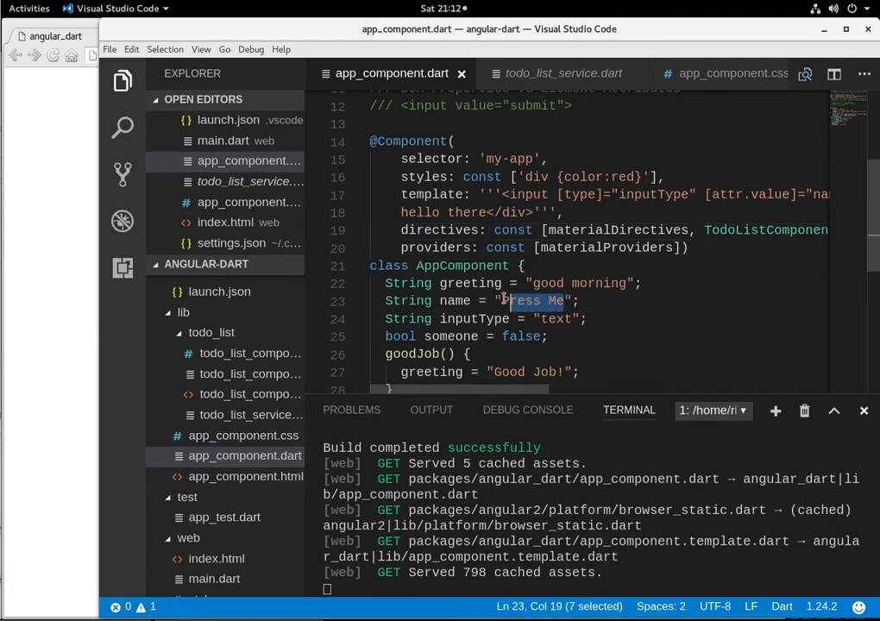
Replace "Press Me" with "John Doe" in the name field.
type("John")
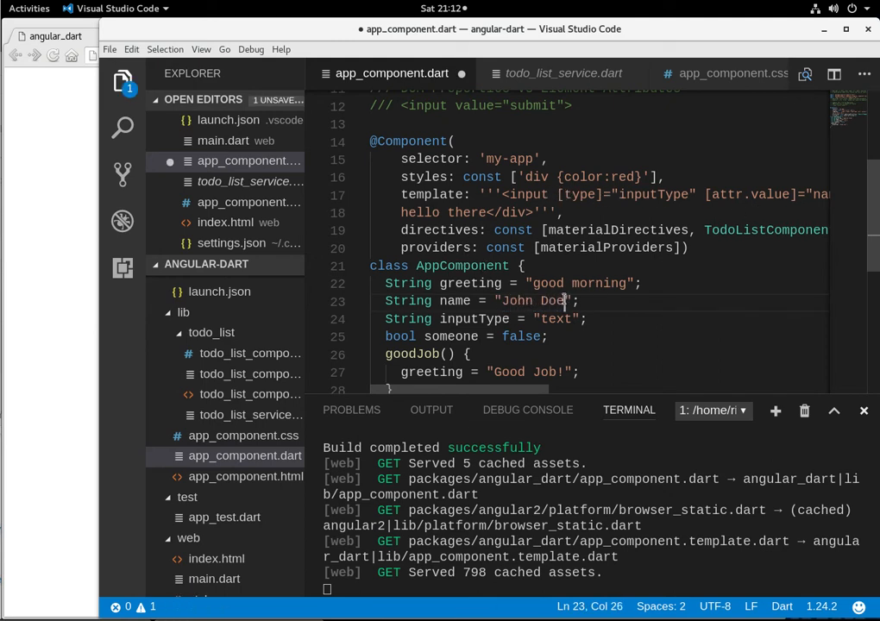
mouse_move(123, 156)
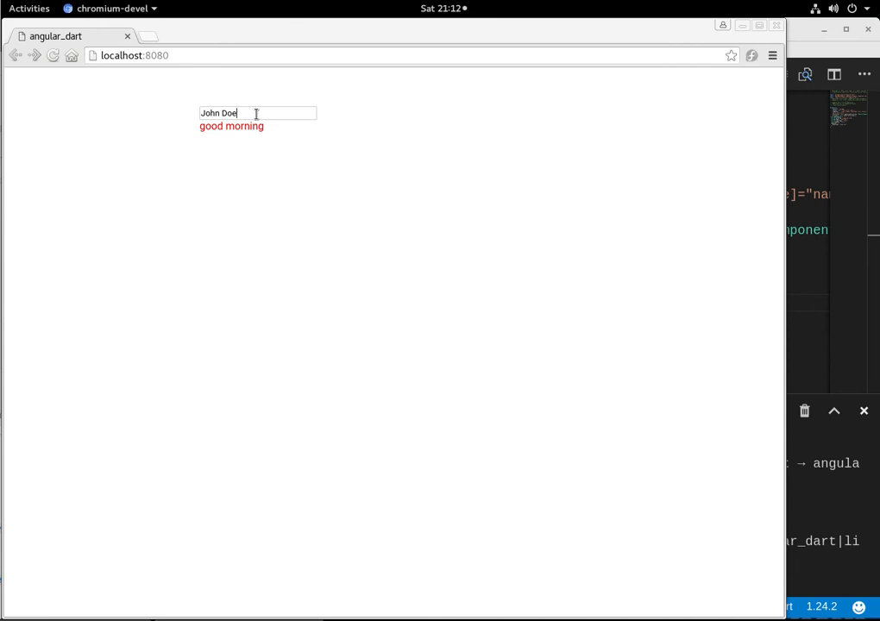
Test the prefilled John Doe text box in Chromium by typing, then select its text.
type("gffgfgf")
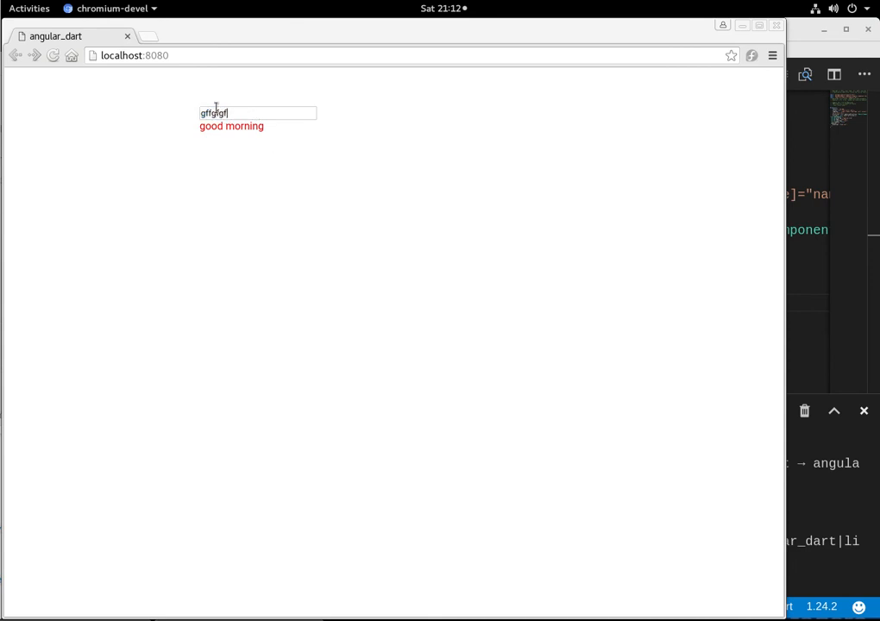
triple_click(213, 113)
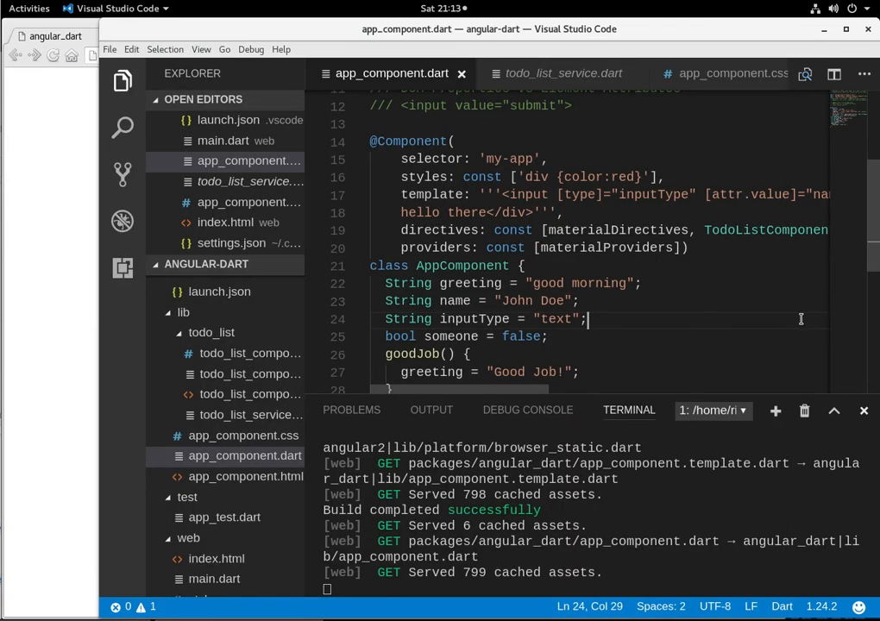
mouse_move(738, 211)
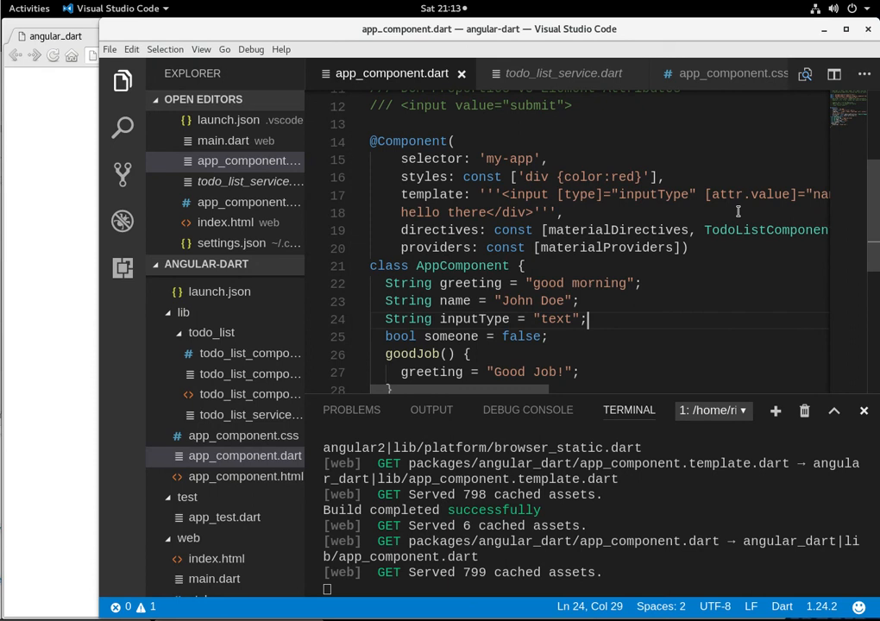
mouse_move(790, 194)
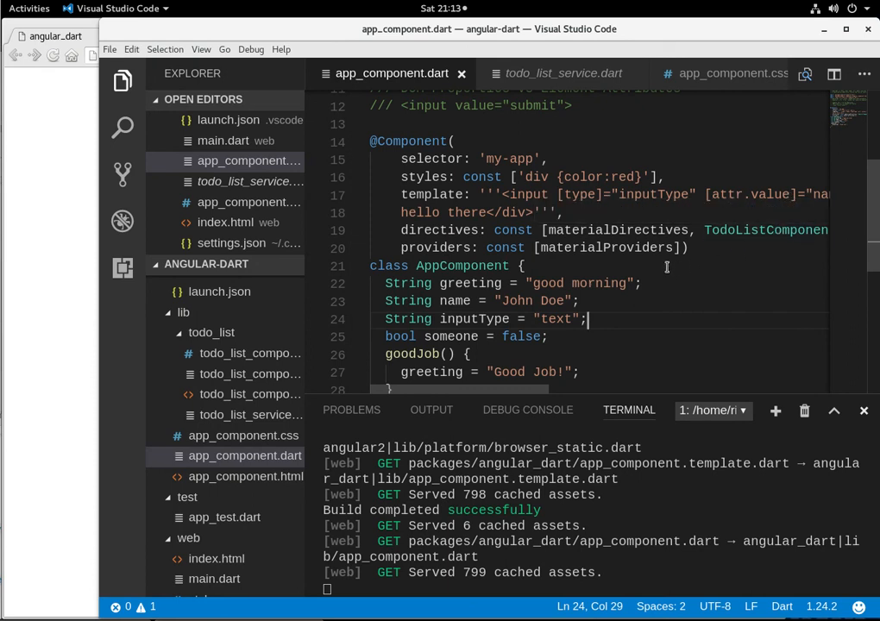
mouse_move(628, 353)
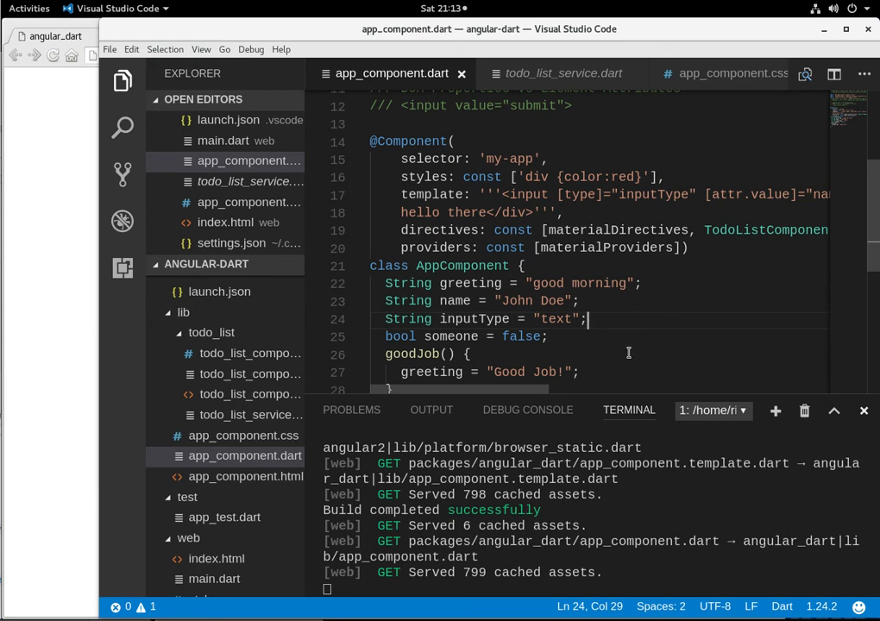